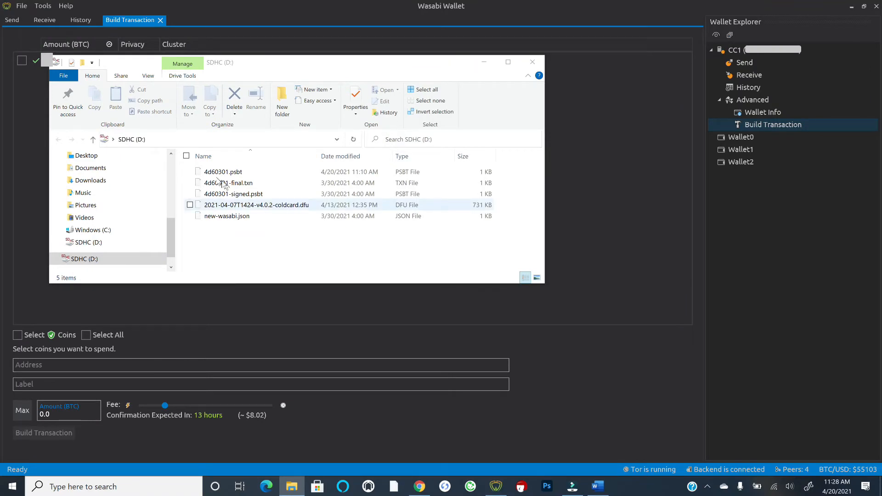
pyautogui.moveTo(228, 172)
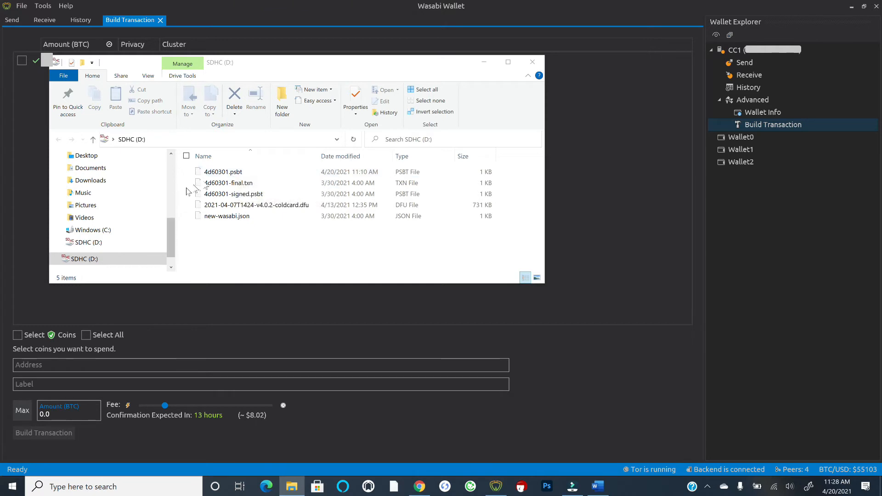
pyautogui.moveTo(228, 183)
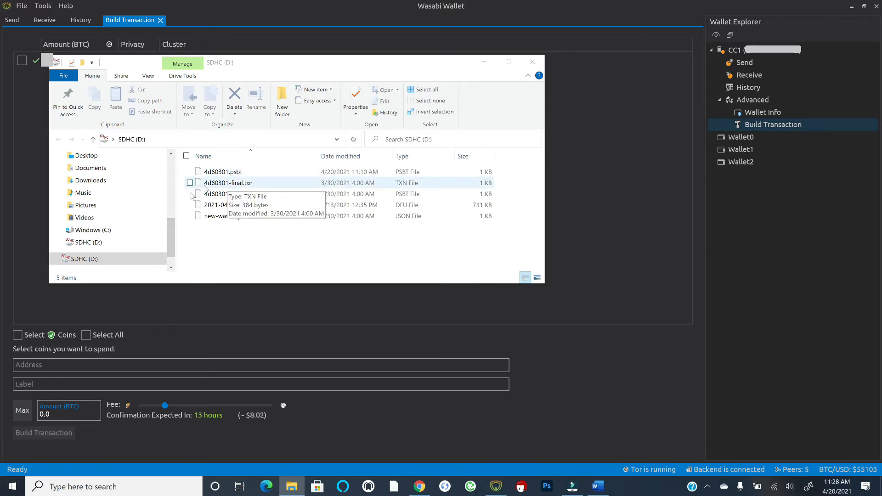
pyautogui.moveTo(222, 193)
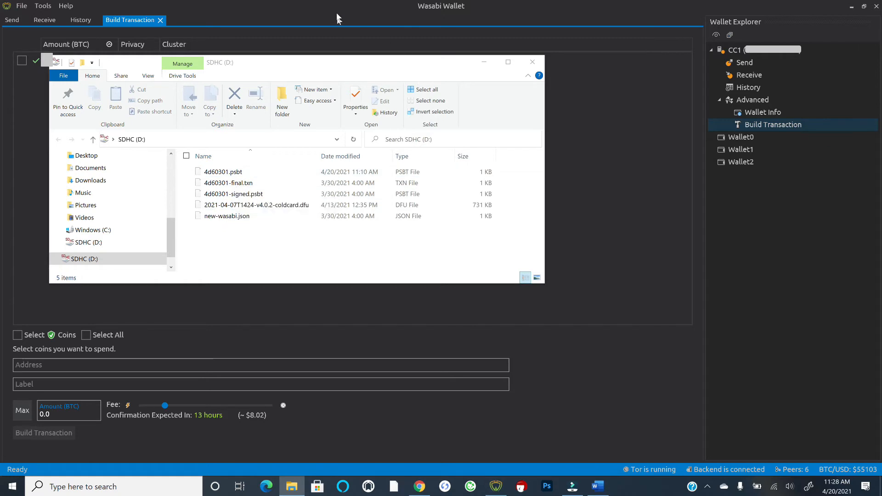
# Bring the Wasabi Wallet window back in front, showing Build Transaction with the clean1 coin.
pyautogui.click(533, 61)
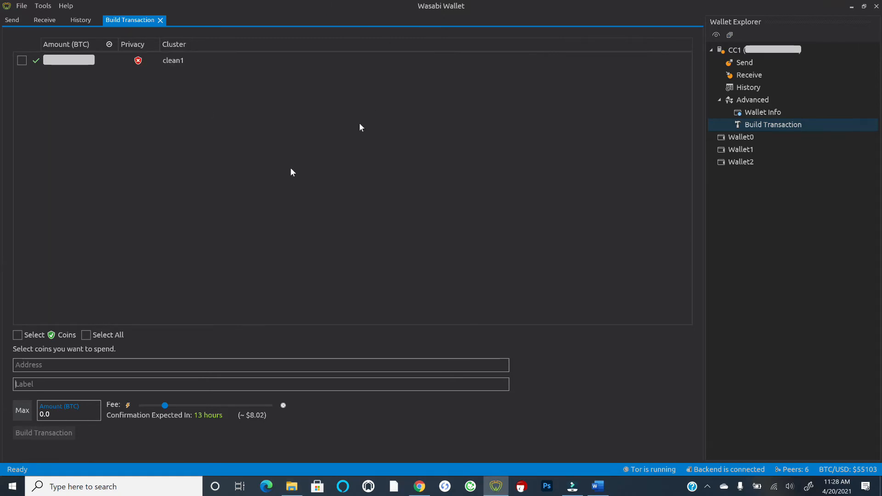
pyautogui.moveTo(256, 180)
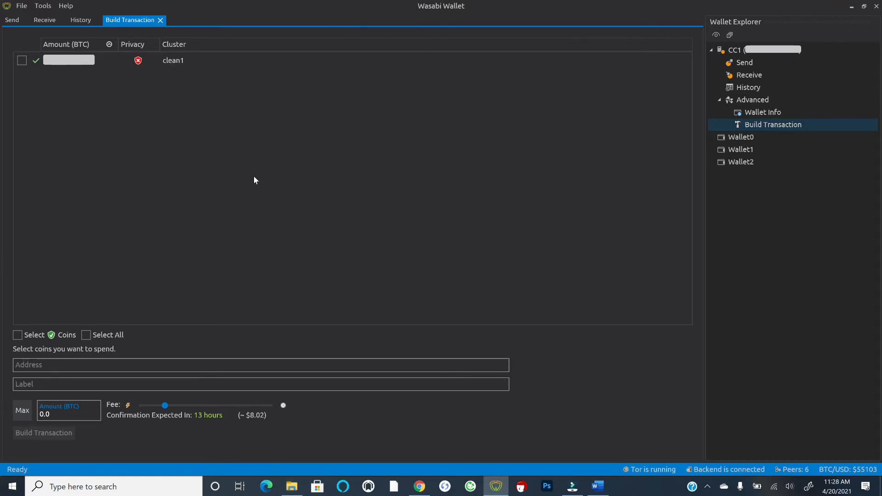
pyautogui.moveTo(440, 201)
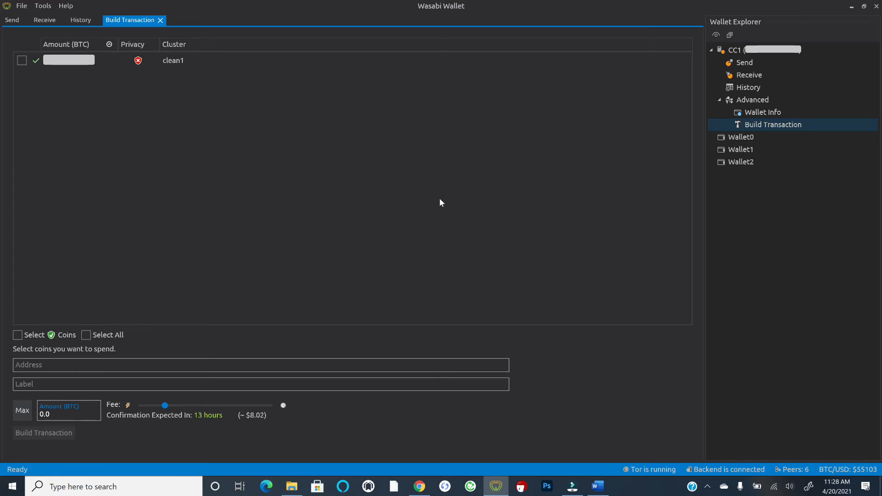
pyautogui.moveTo(529, 195)
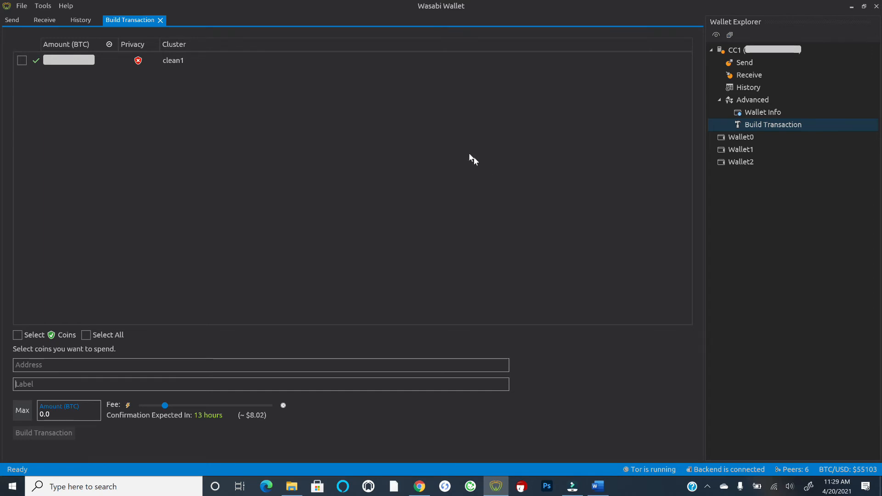
pyautogui.moveTo(645, 372)
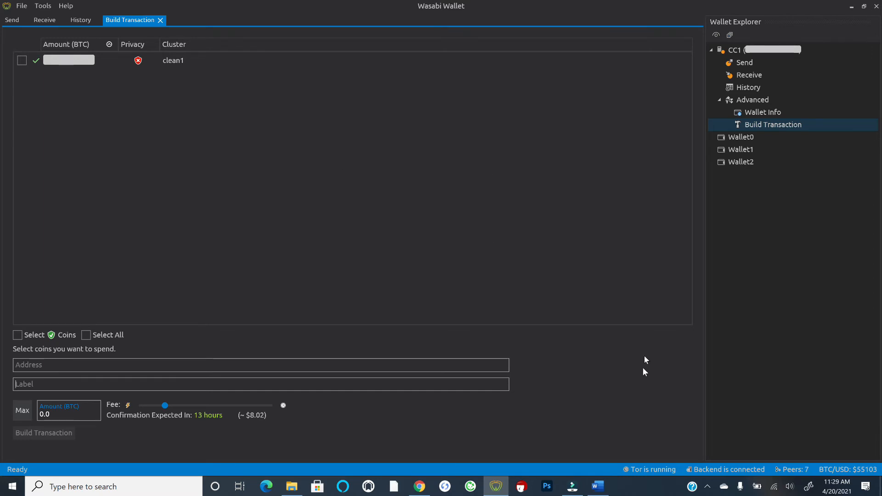
pyautogui.moveTo(601, 437)
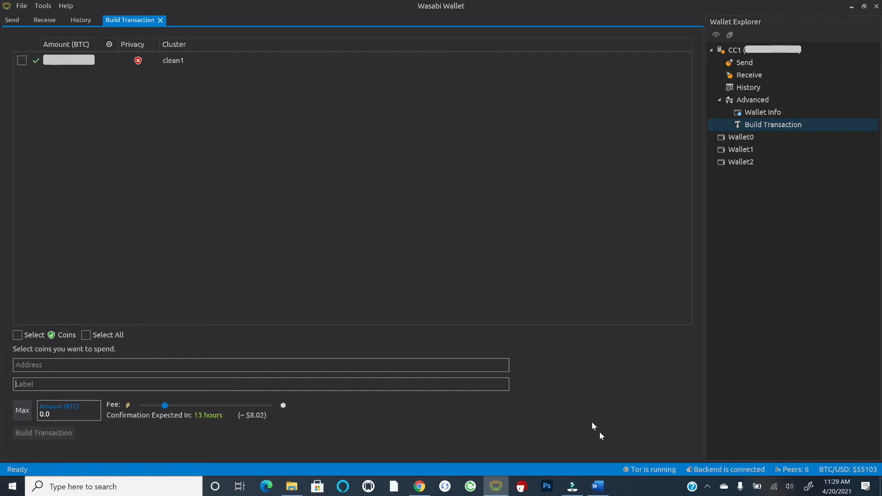
pyautogui.moveTo(651, 404)
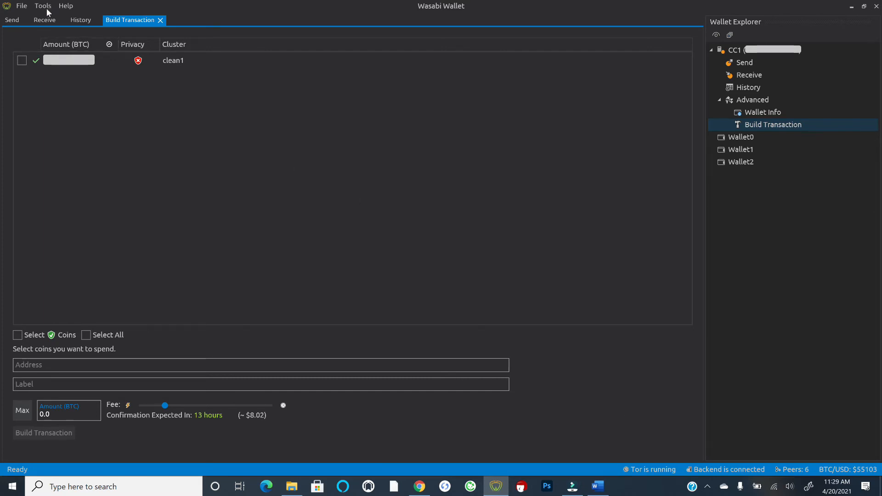
# Launch the Transaction Broadcaster from the Tools menu, its details still blank.
pyautogui.click(42, 5)
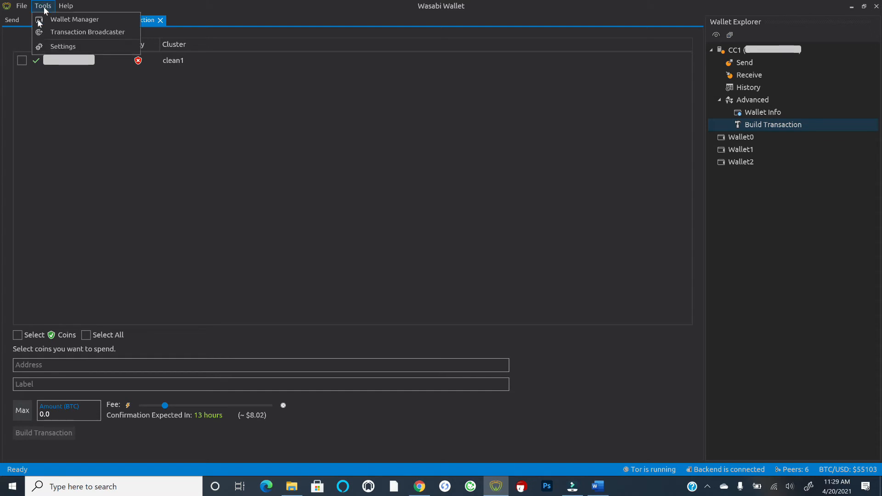
pyautogui.moveTo(70, 33)
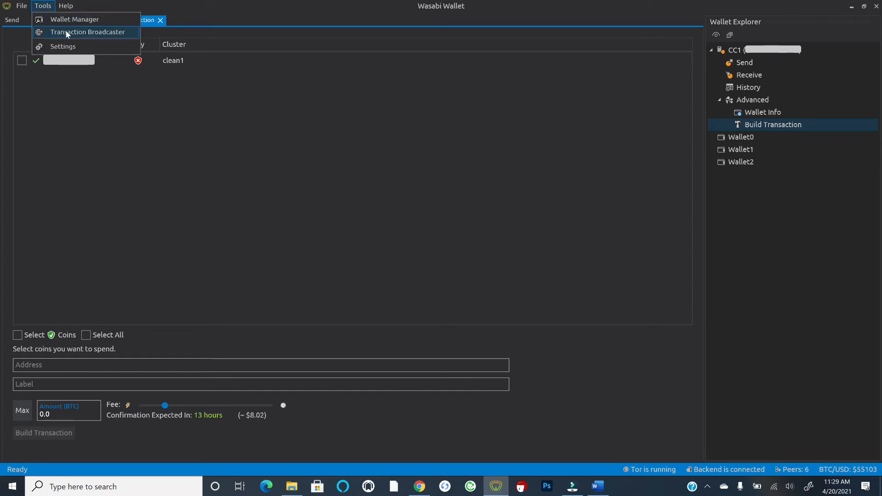
pyautogui.click(85, 33)
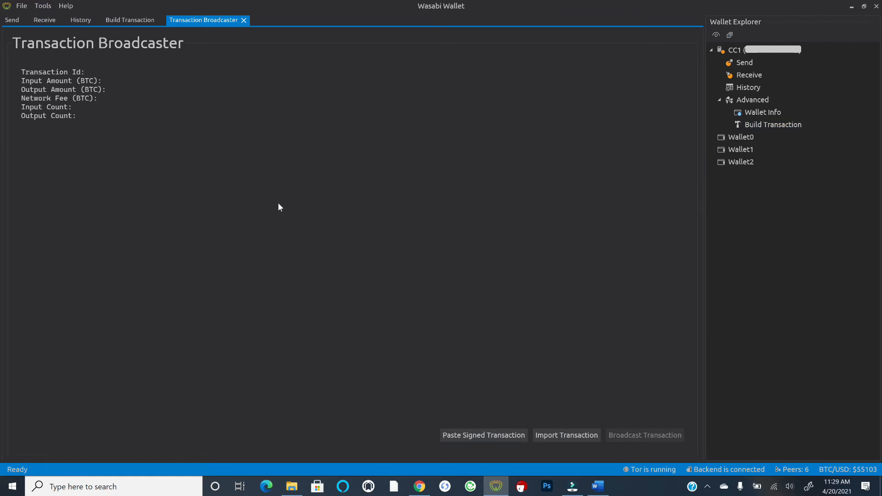
pyautogui.moveTo(558, 426)
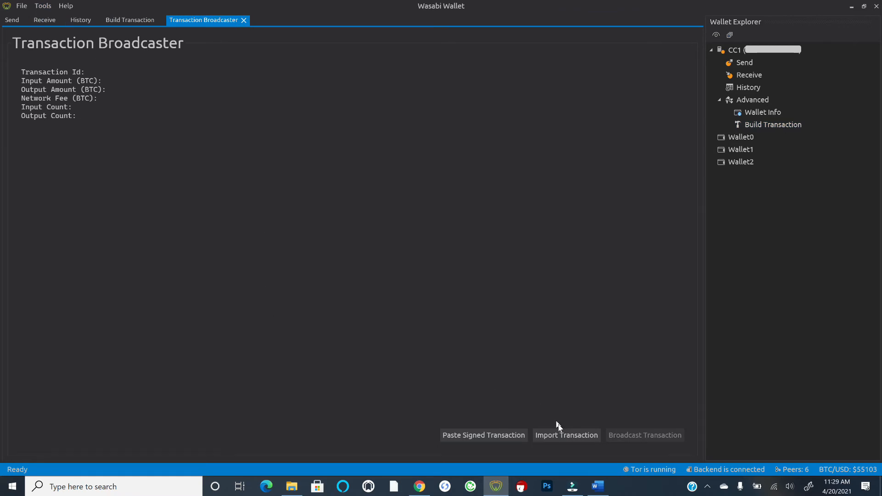
pyautogui.moveTo(561, 441)
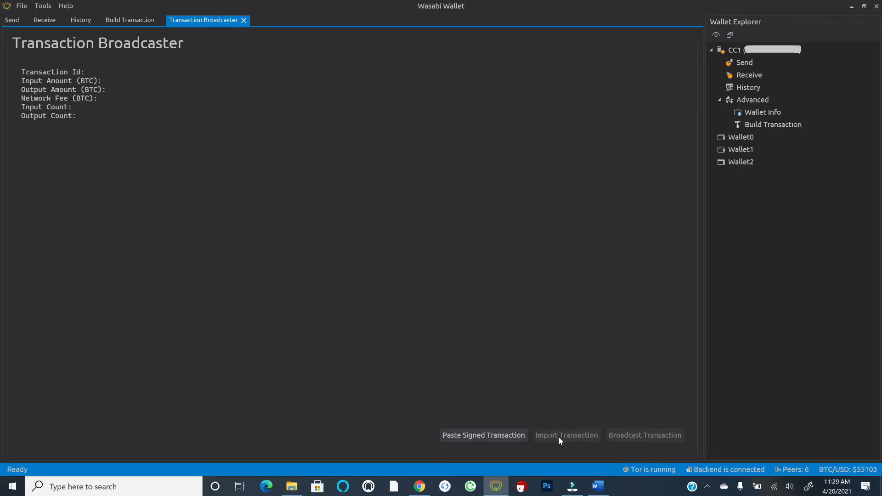
# Import 4d60301-signed.psbt from the SDHC (D:) card into the Transaction Broadcaster.
pyautogui.click(566, 436)
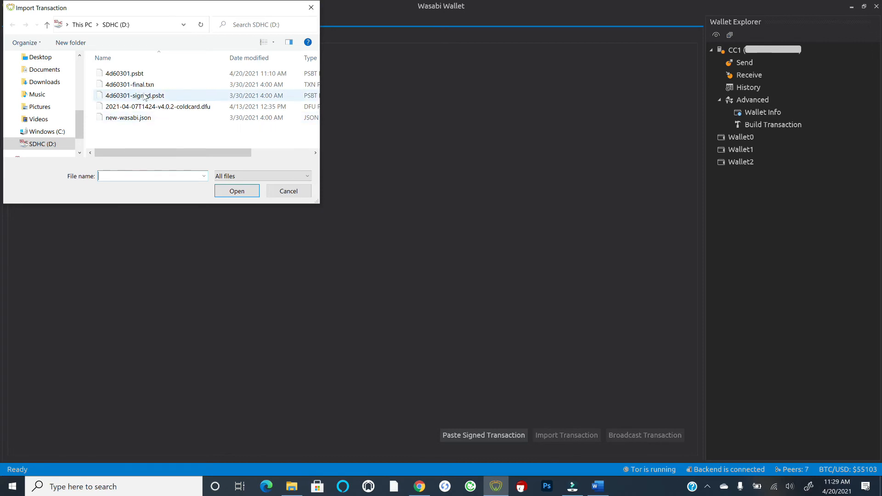
pyautogui.click(133, 95)
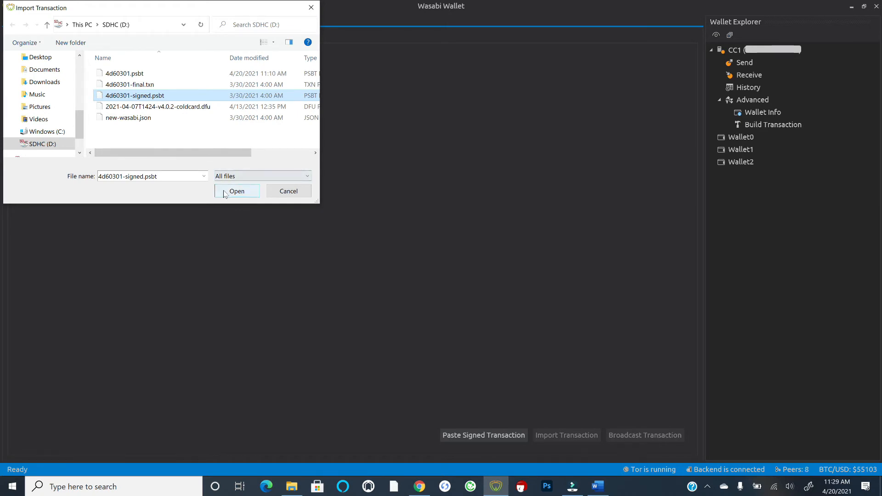
pyautogui.click(236, 191)
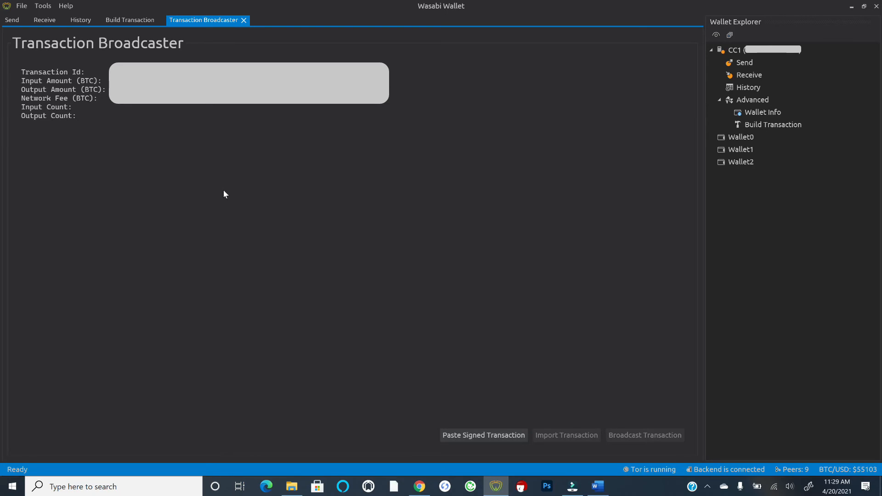
# Broadcast the imported 1-input, 1-output transaction to the network and get the success notice.
pyautogui.click(566, 435)
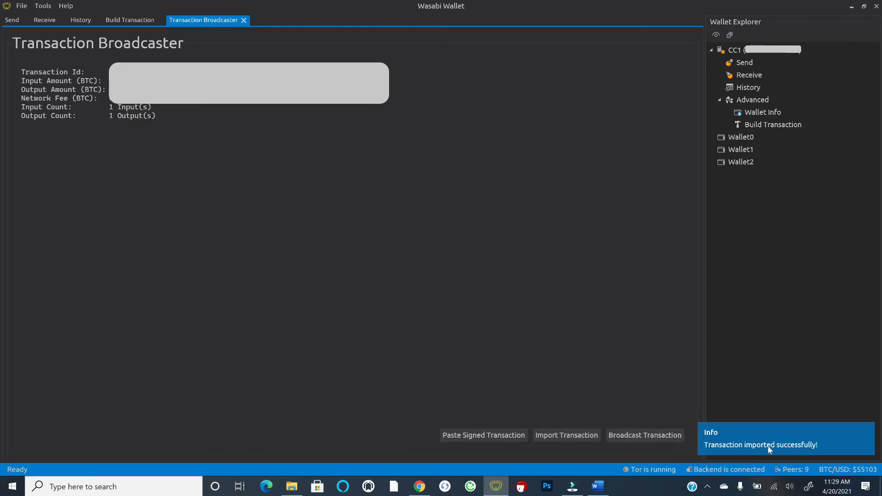
pyautogui.moveTo(535, 381)
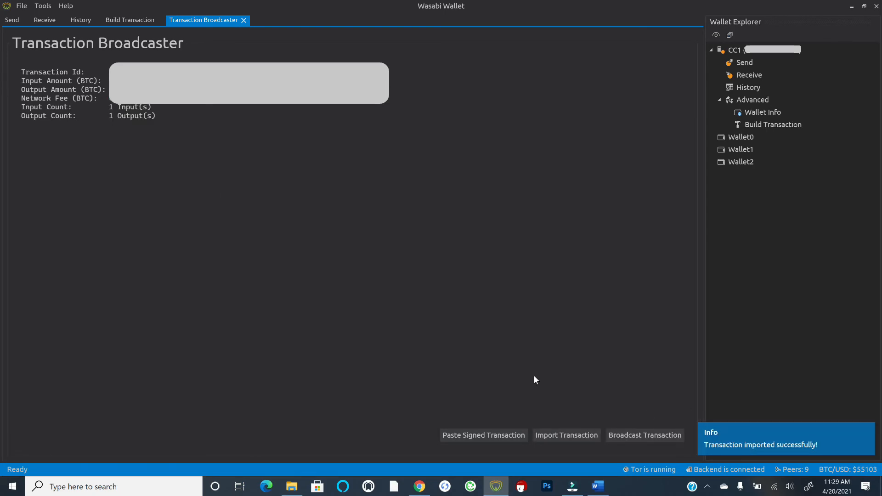
pyautogui.moveTo(208, 254)
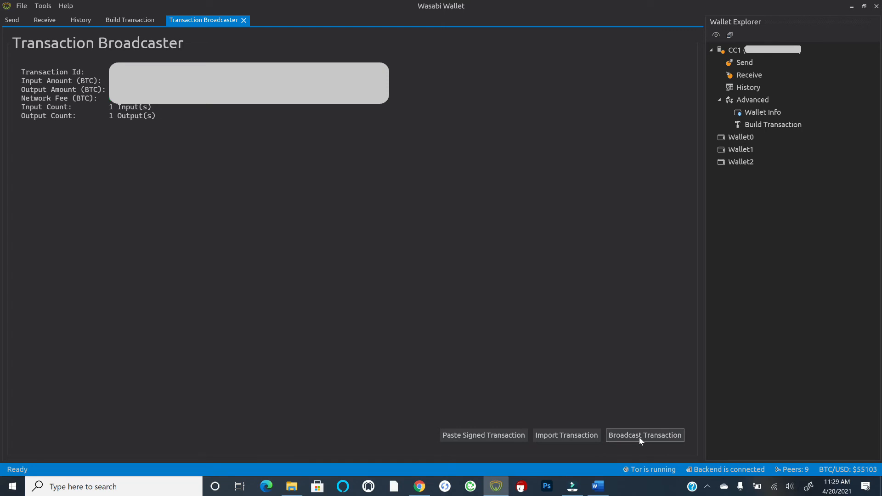
pyautogui.click(645, 436)
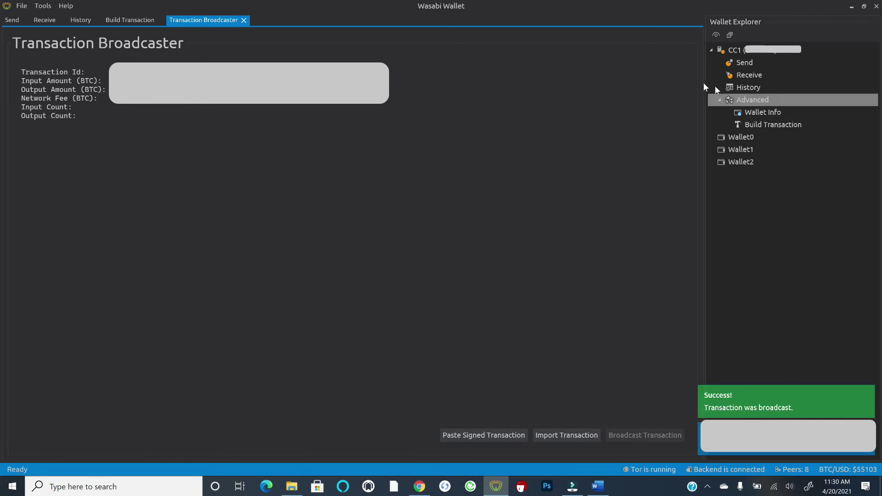
# Show the wallet's History listing the new 2021-04-20 transaction beside the earlier one.
pyautogui.click(749, 87)
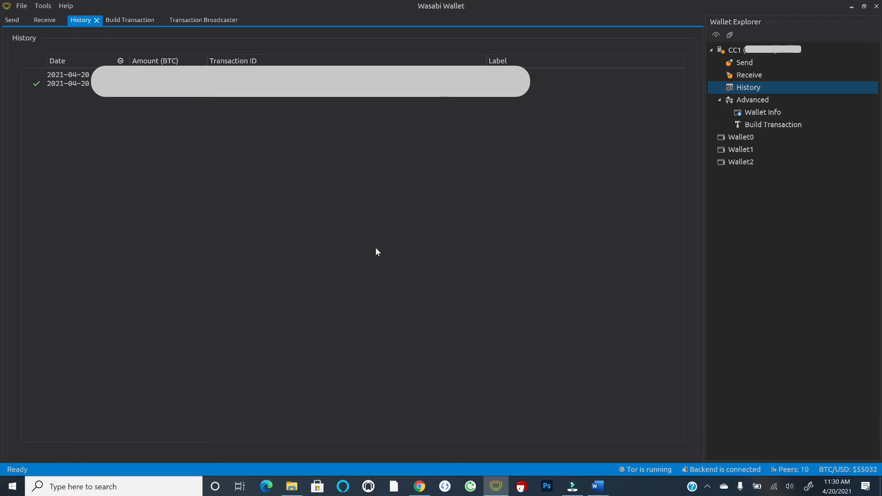
pyautogui.moveTo(374, 248)
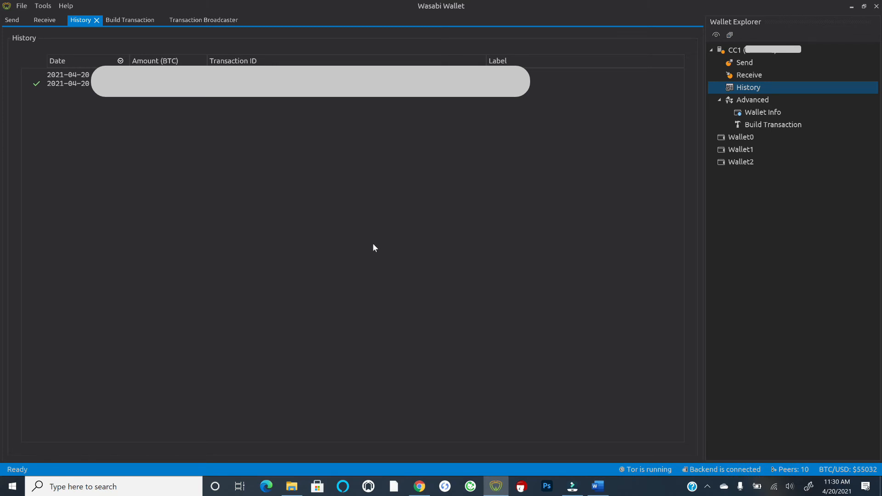
pyautogui.moveTo(364, 241)
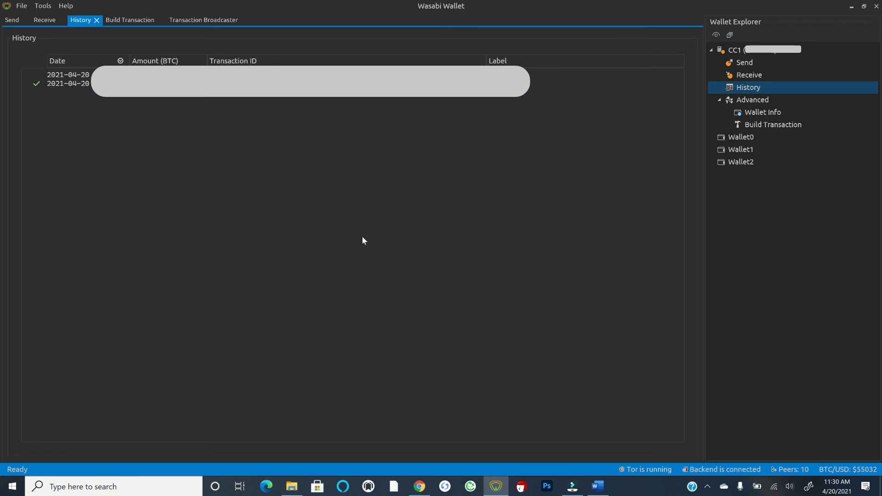